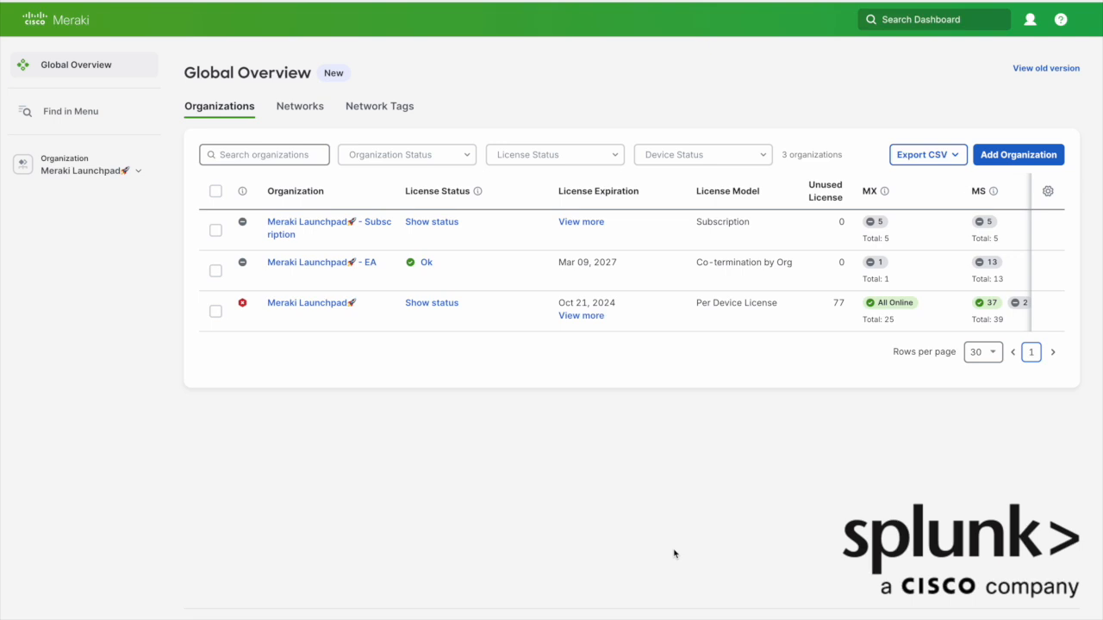
mouse_move(964, 239)
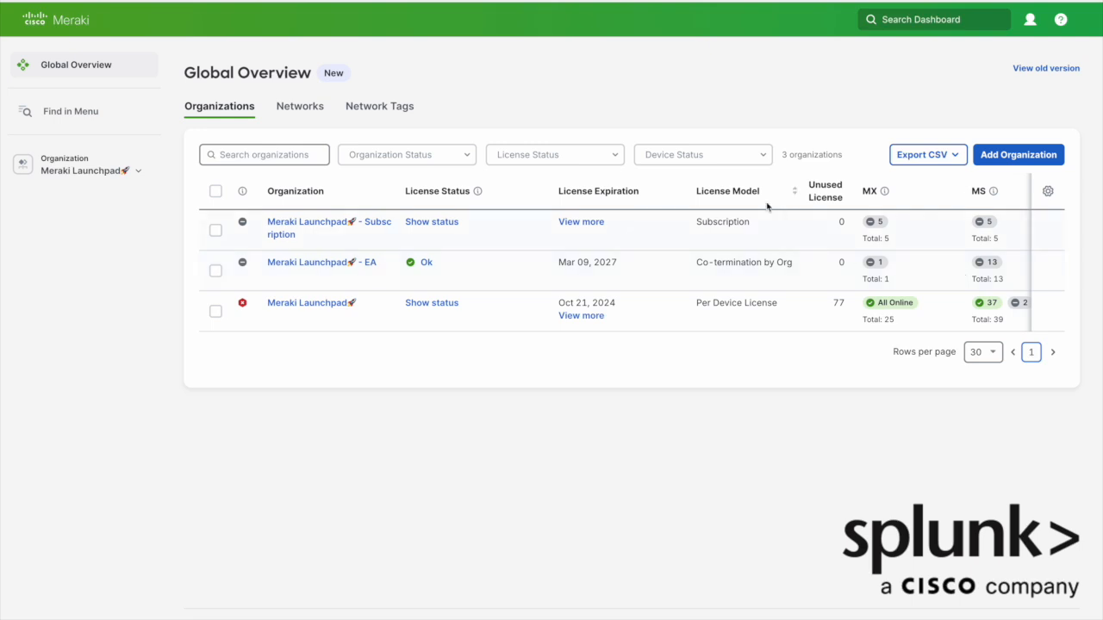
mouse_move(347, 334)
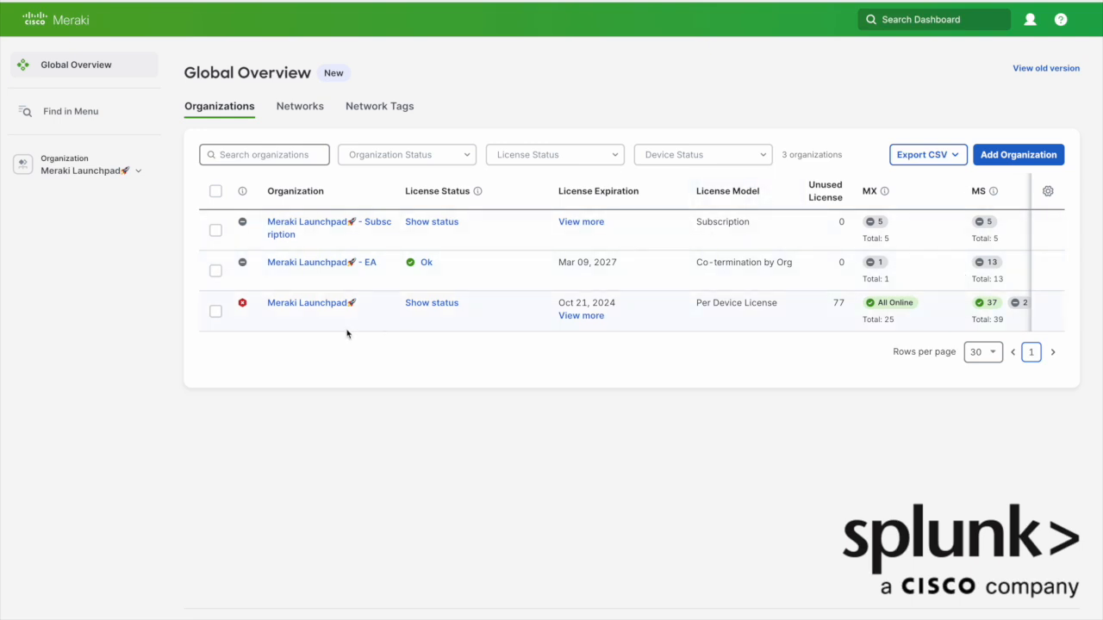
mouse_move(310, 303)
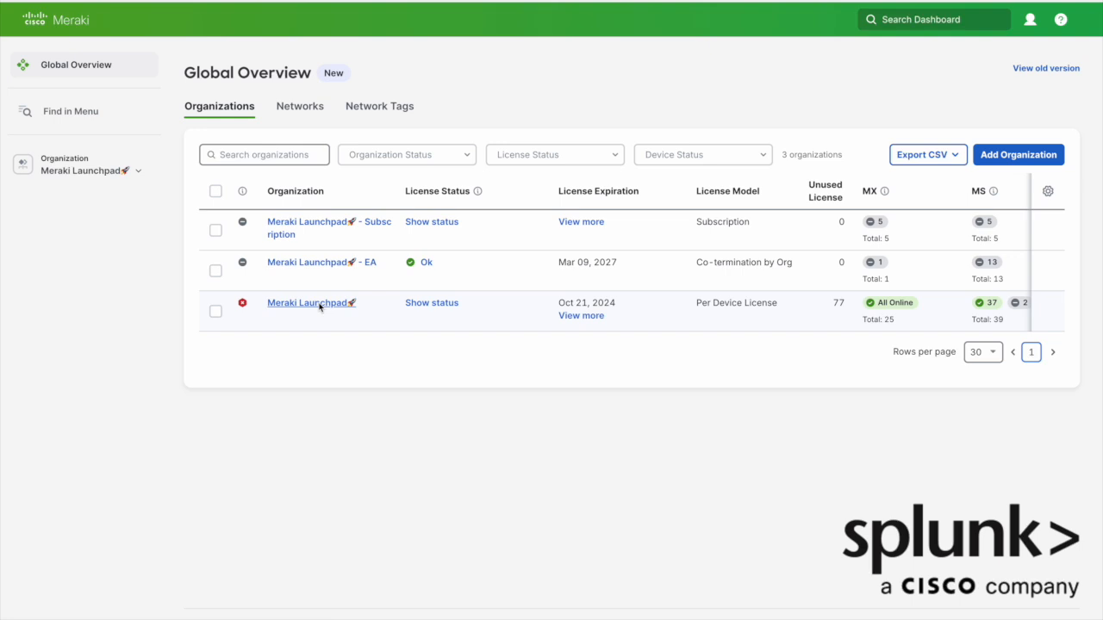
Step: Open the Meraki Launchpad organization and scroll its networks list down to Sao Paulo - Cloud Campus Fabric
left_click(311, 302)
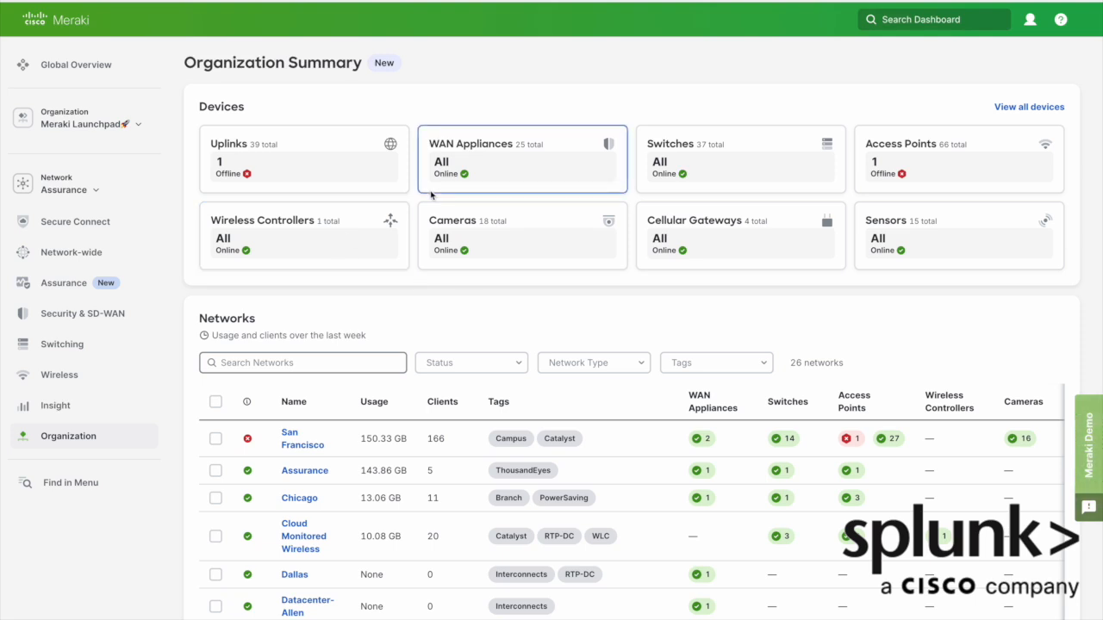
scroll("down", 3)
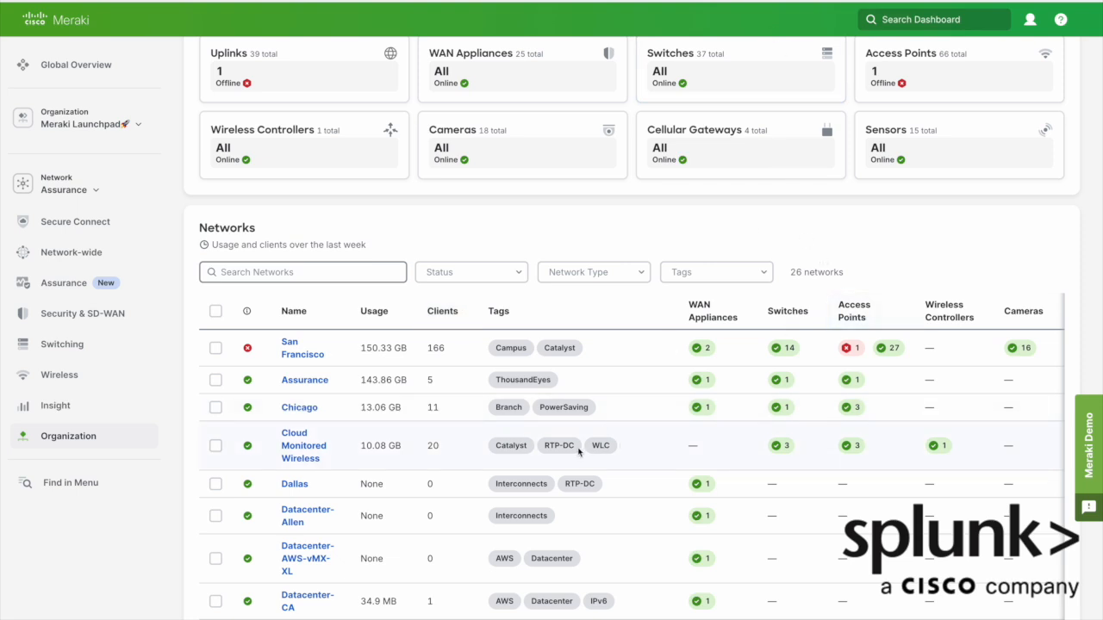
mouse_move(821, 376)
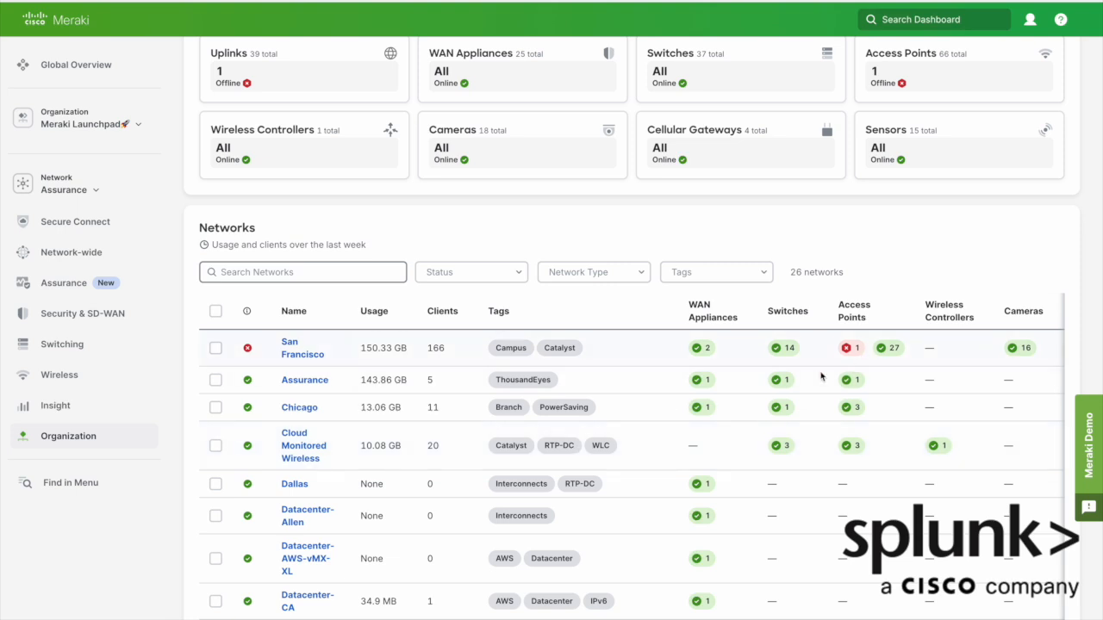
mouse_move(642, 473)
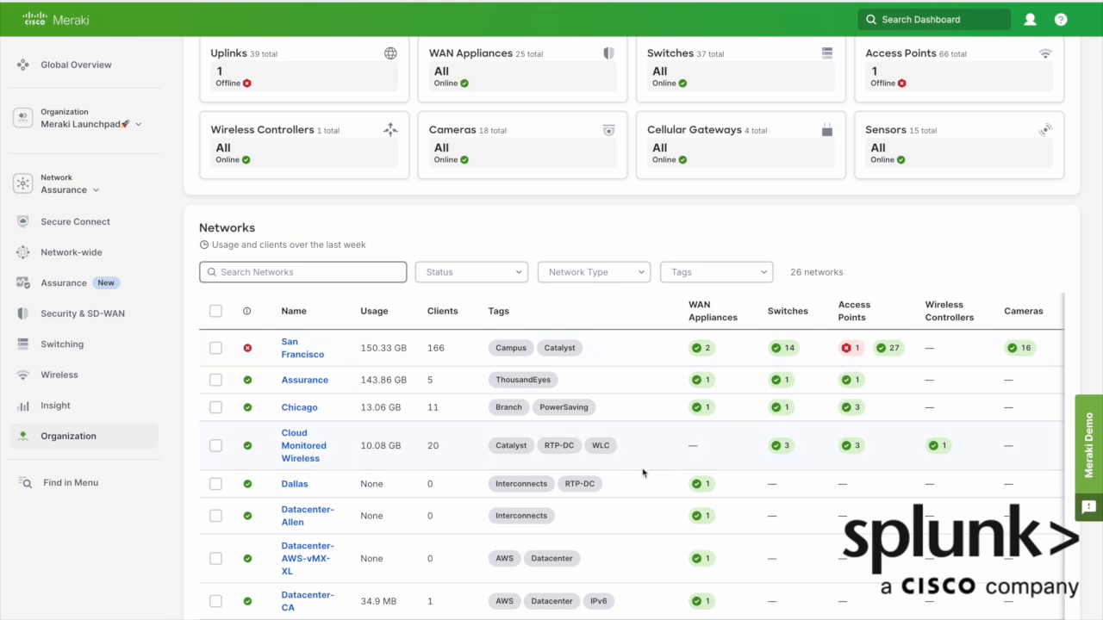
scroll("down", 3)
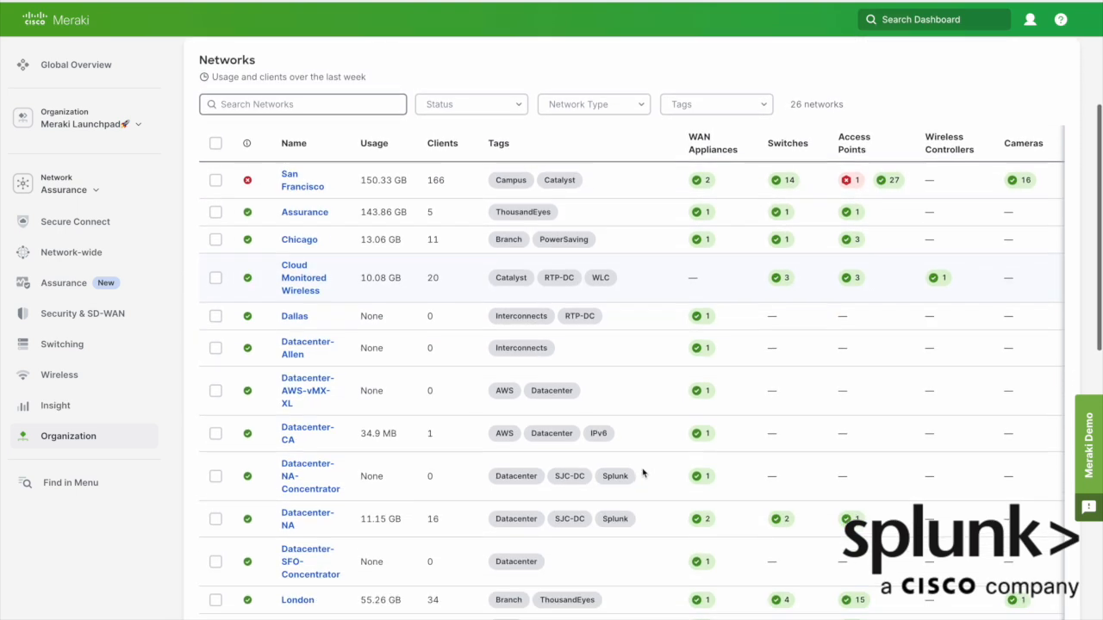
scroll("down", 3)
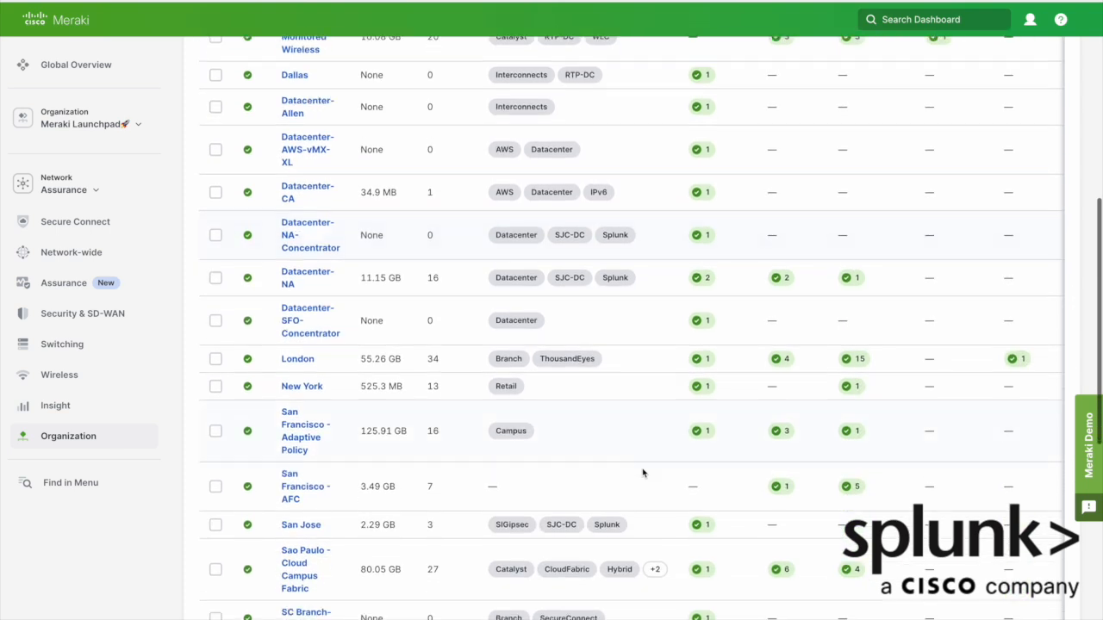
scroll("down", 3)
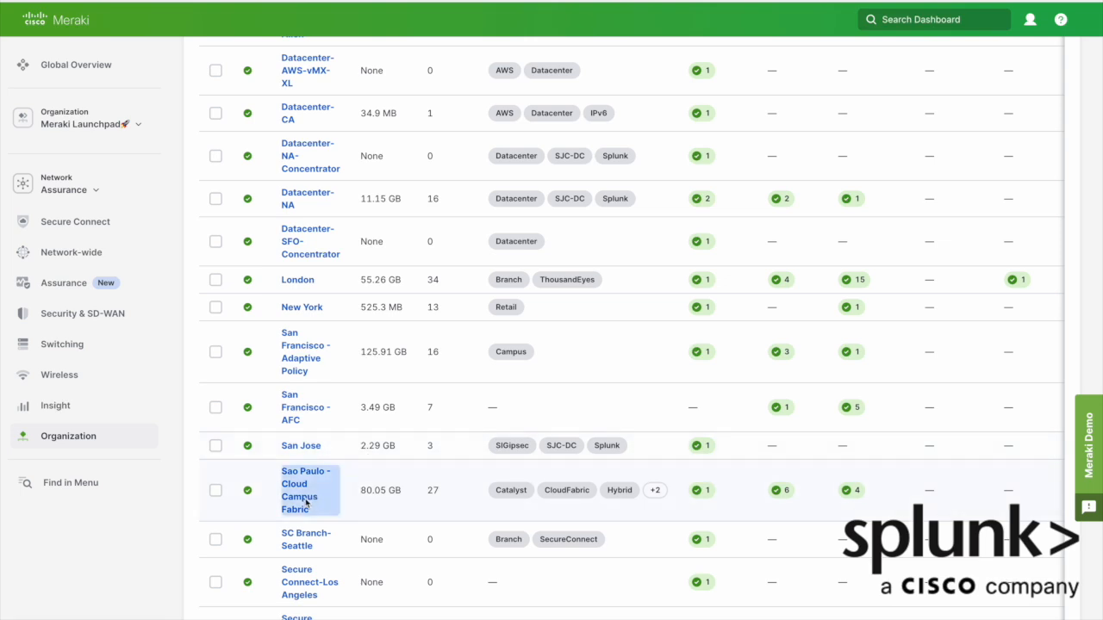
Step: Open the Sao Paulo - Cloud Campus Fabric network and bring up its Network-wide menu
left_click(306, 490)
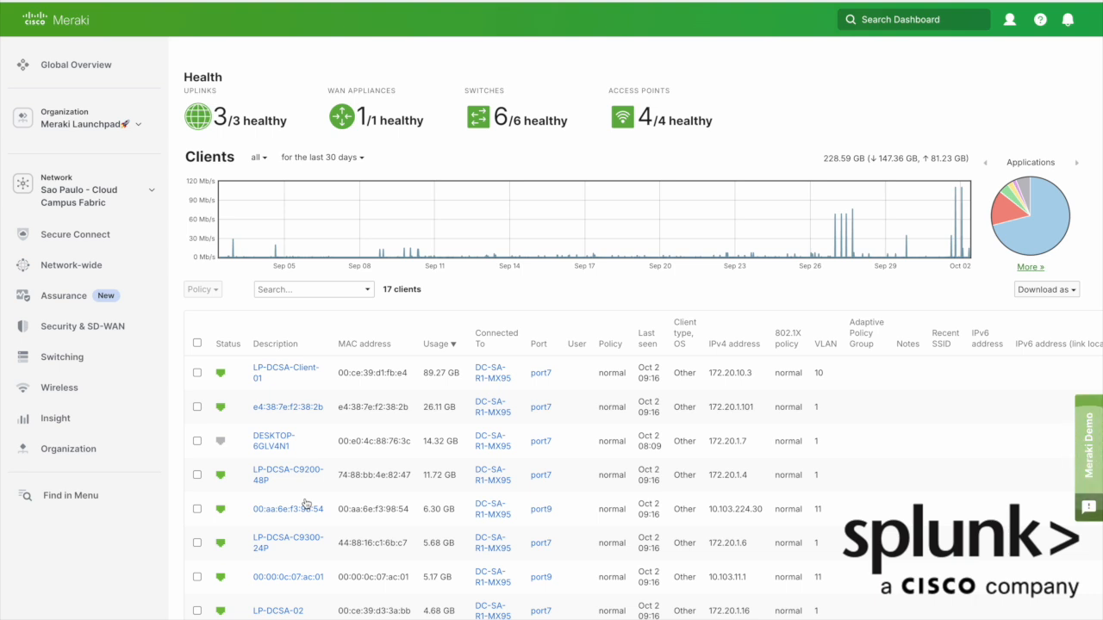
left_click(71, 264)
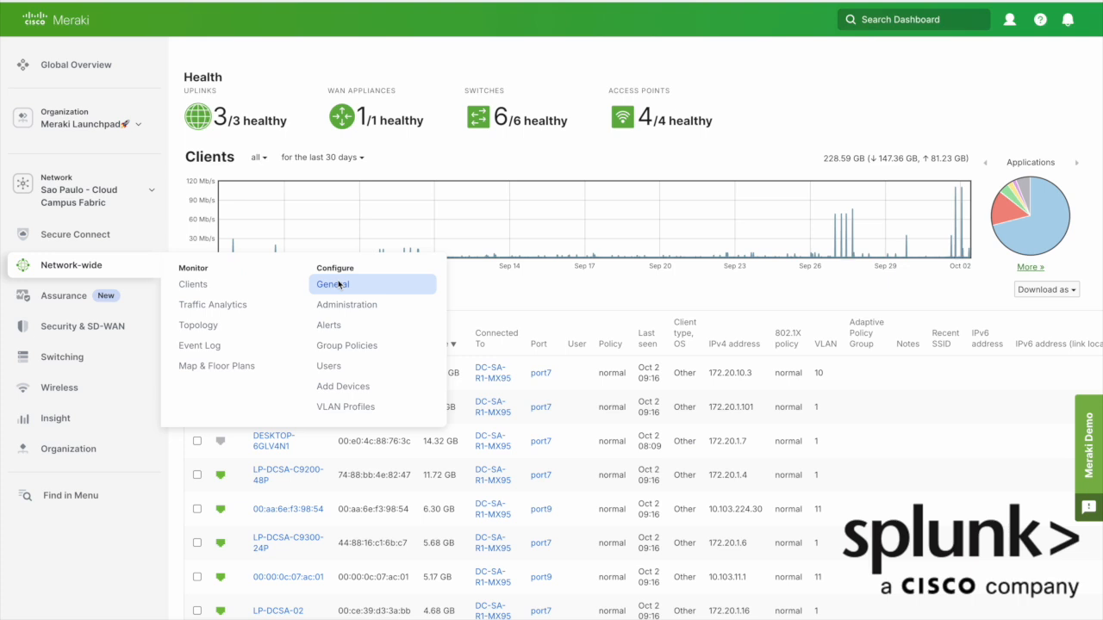
Step: Review Network-wide General reporting: syslog server 198.19.218.20 on port 5514 and its roles
left_click(333, 284)
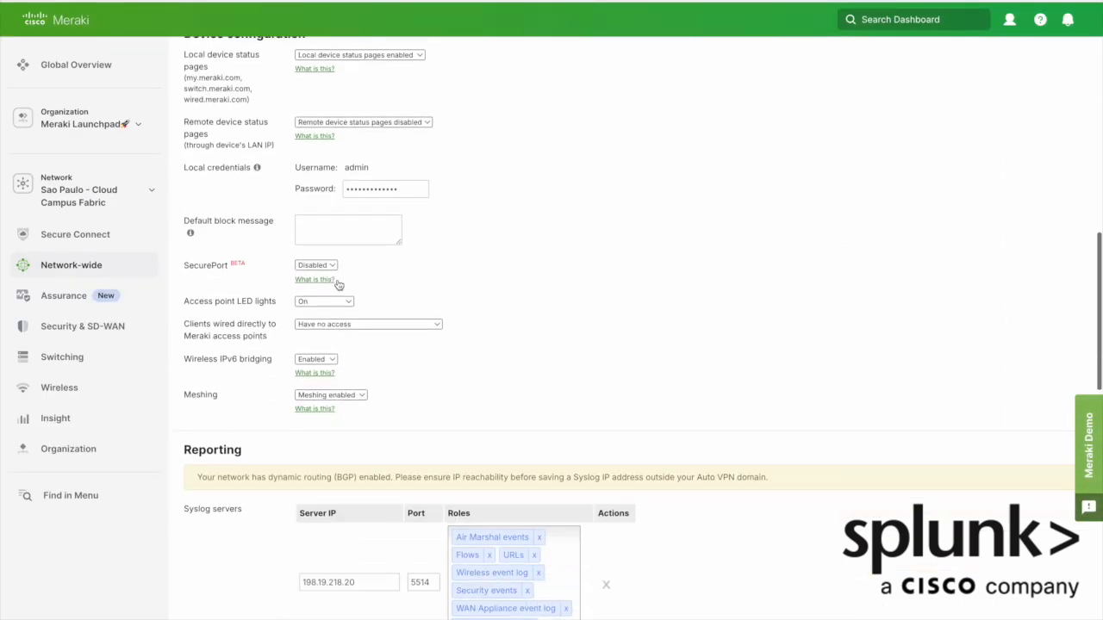
scroll("down", 3)
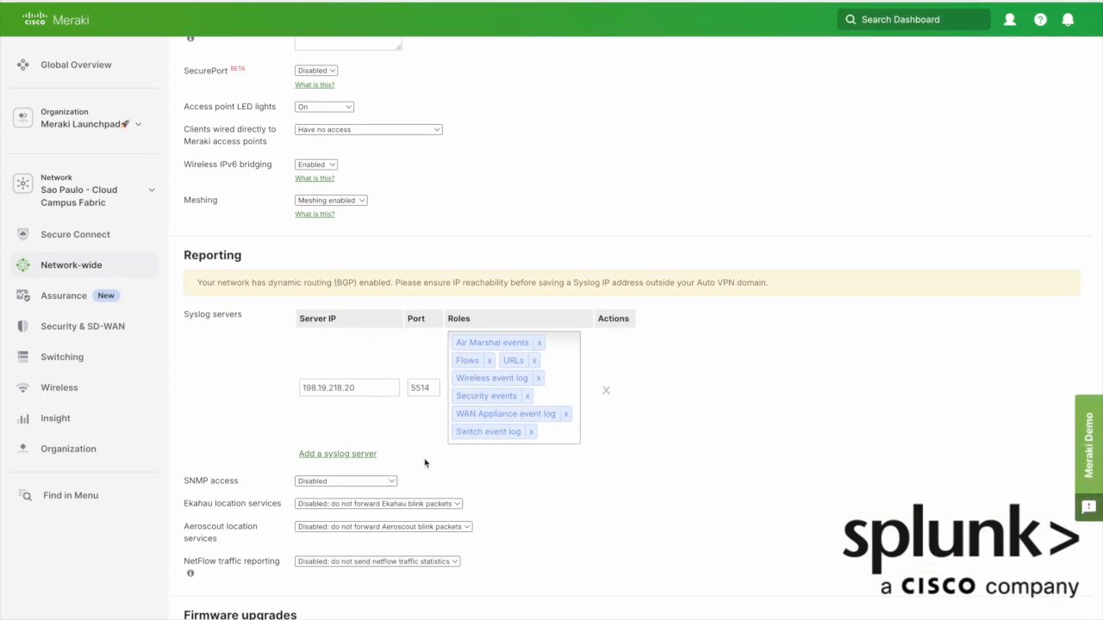
mouse_move(559, 440)
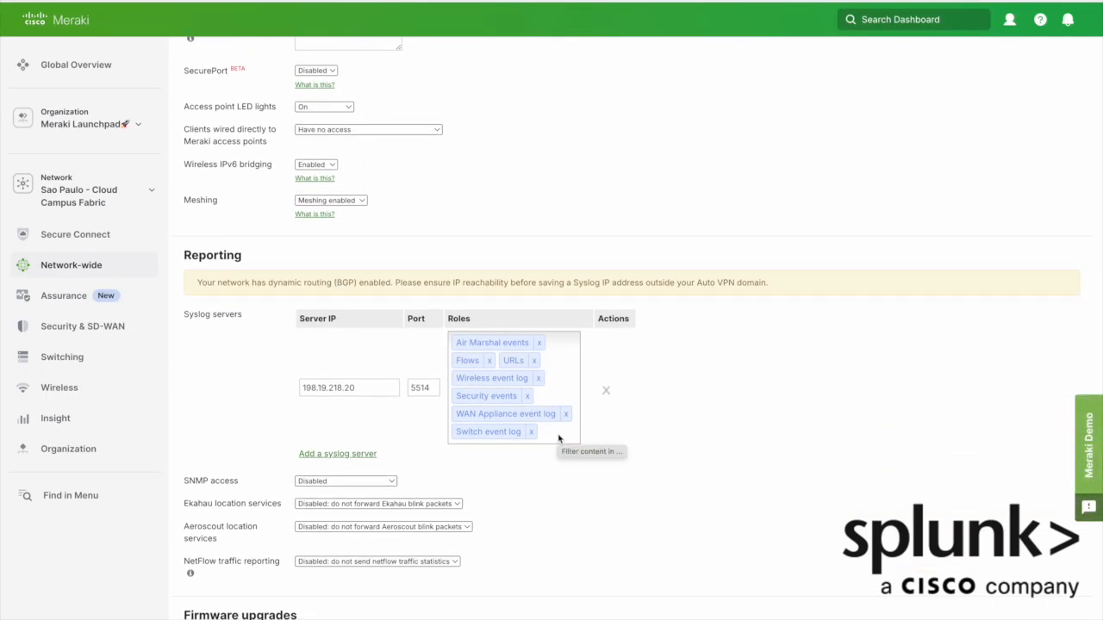
left_click(552, 431)
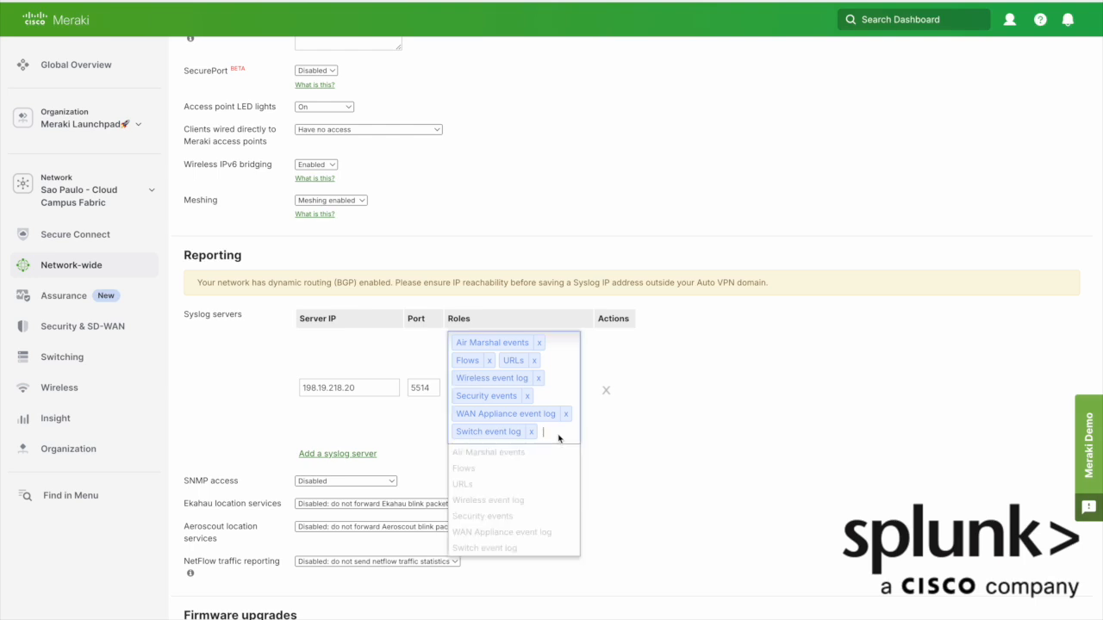
mouse_move(345, 360)
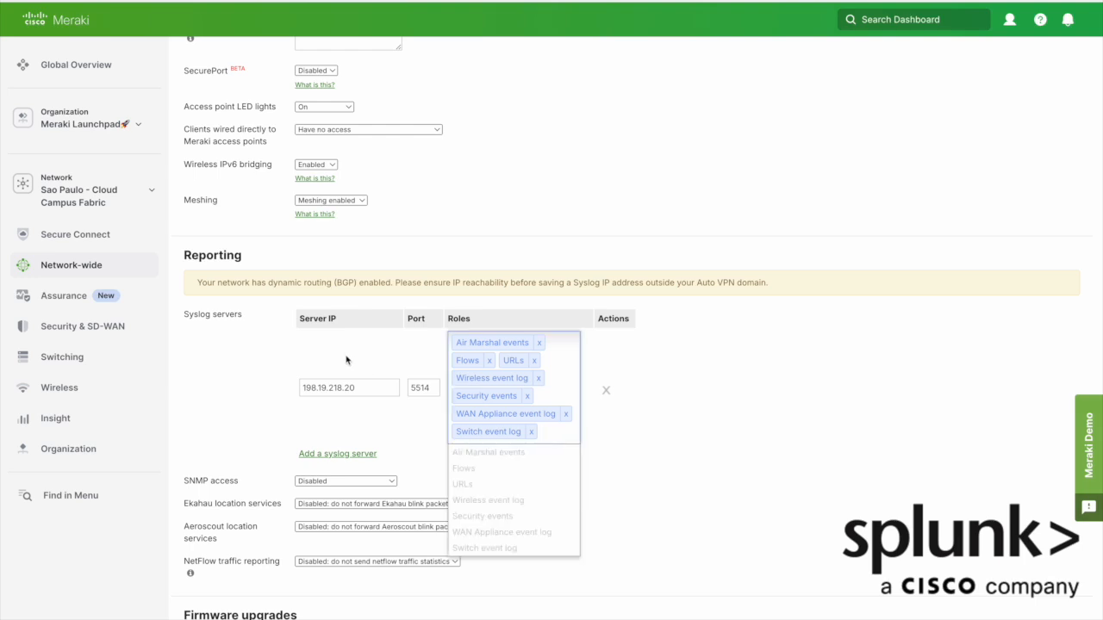
left_click(349, 386)
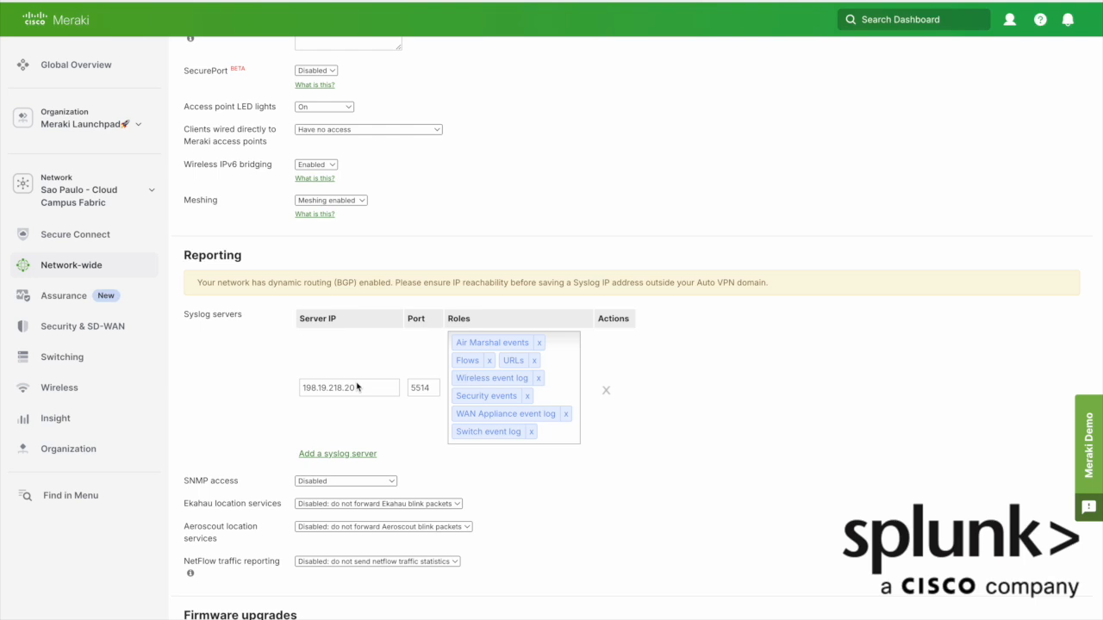
mouse_move(336, 107)
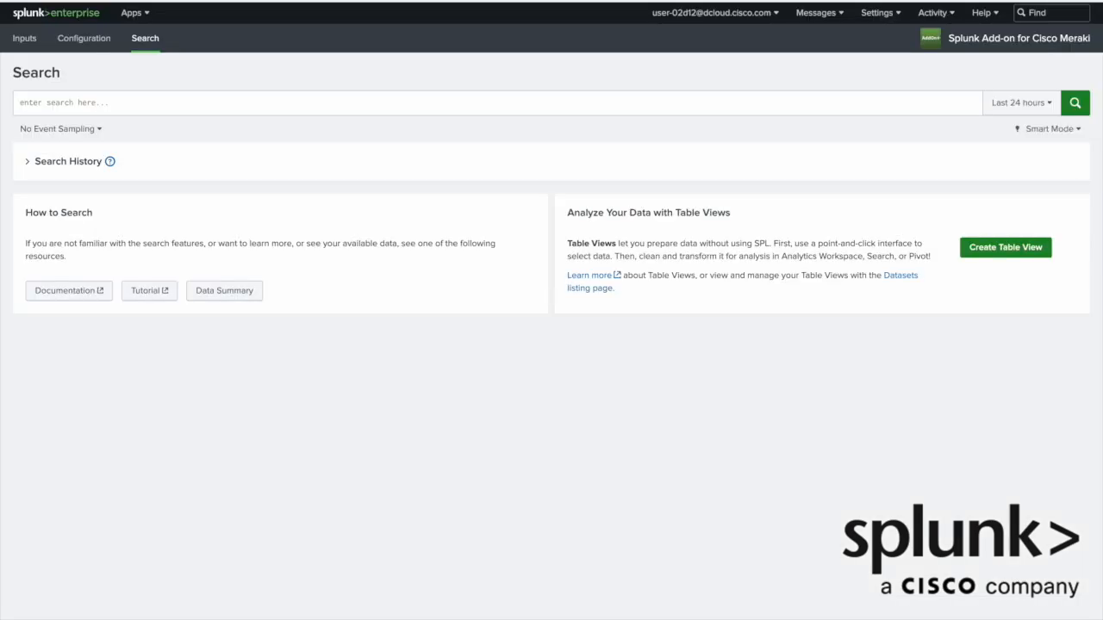
mouse_move(218, 102)
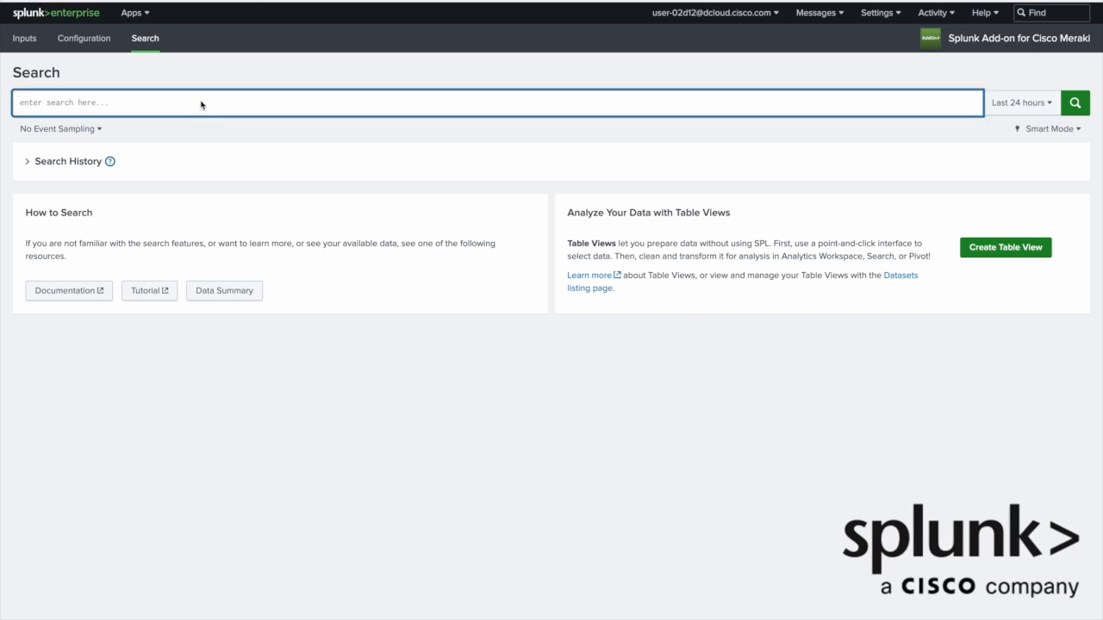
Step: Search index="meraki" over the last 24 hours, returning 223,237 syslog events
type("ind")
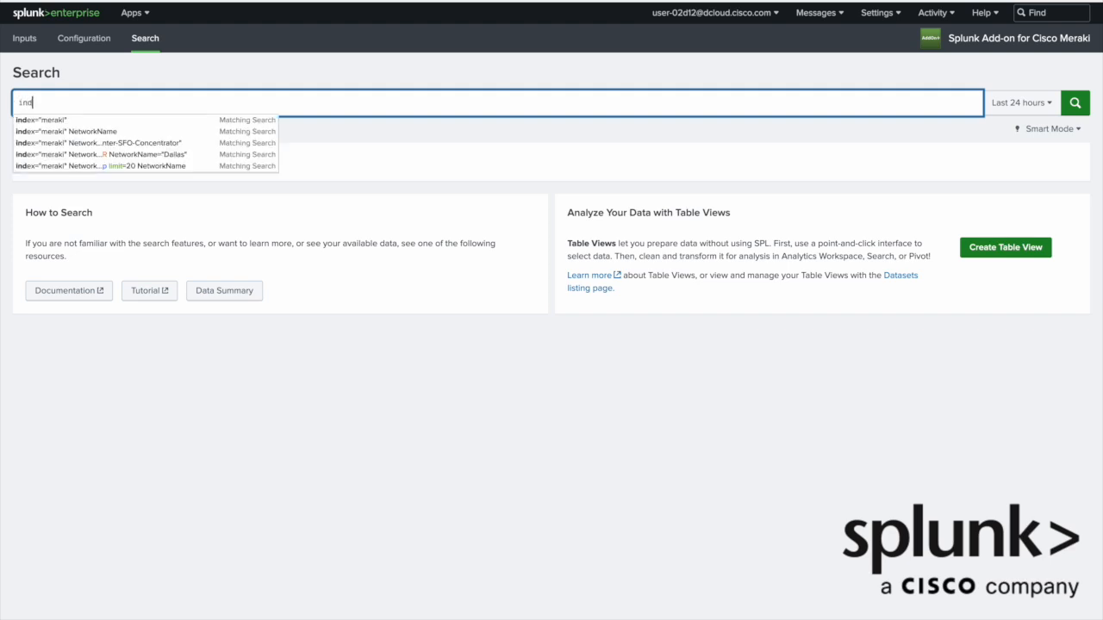
left_click(40, 120)
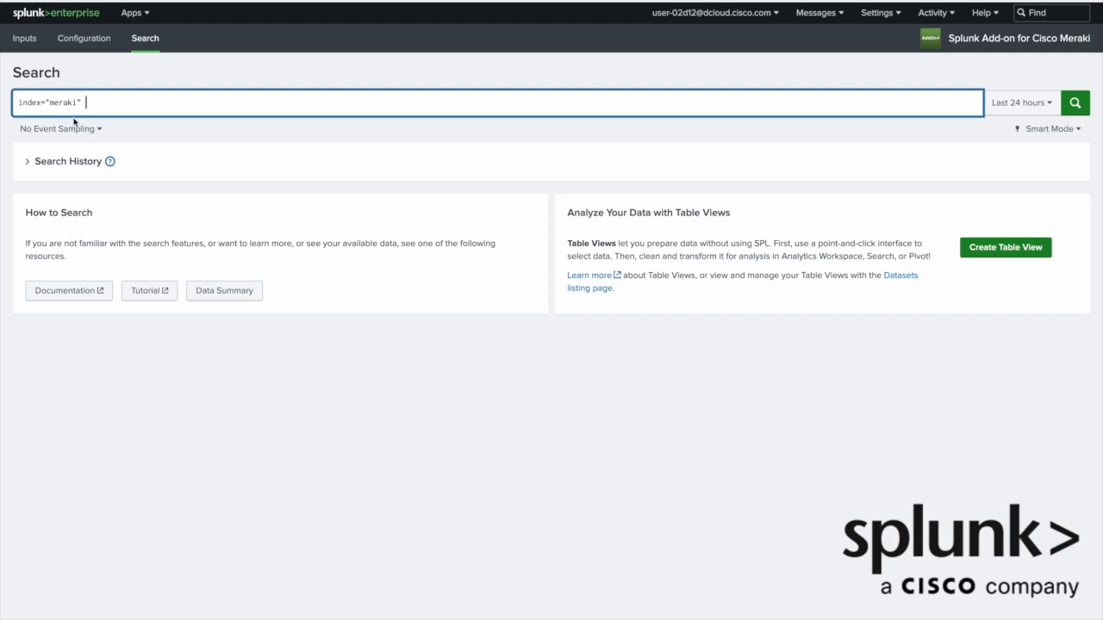
mouse_move(265, 115)
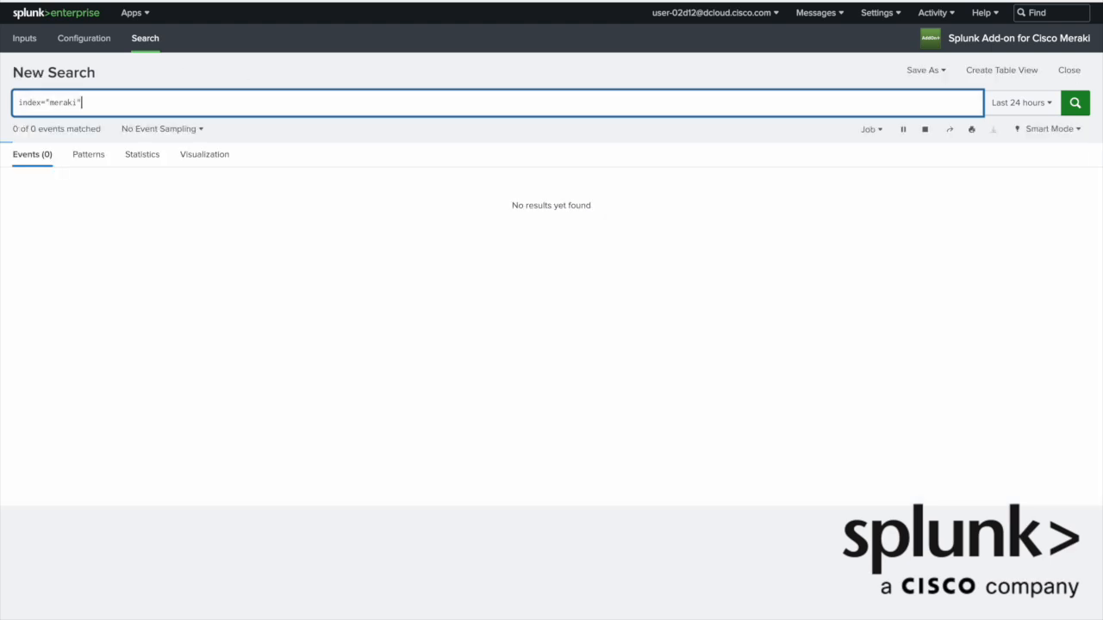
left_click(1075, 102)
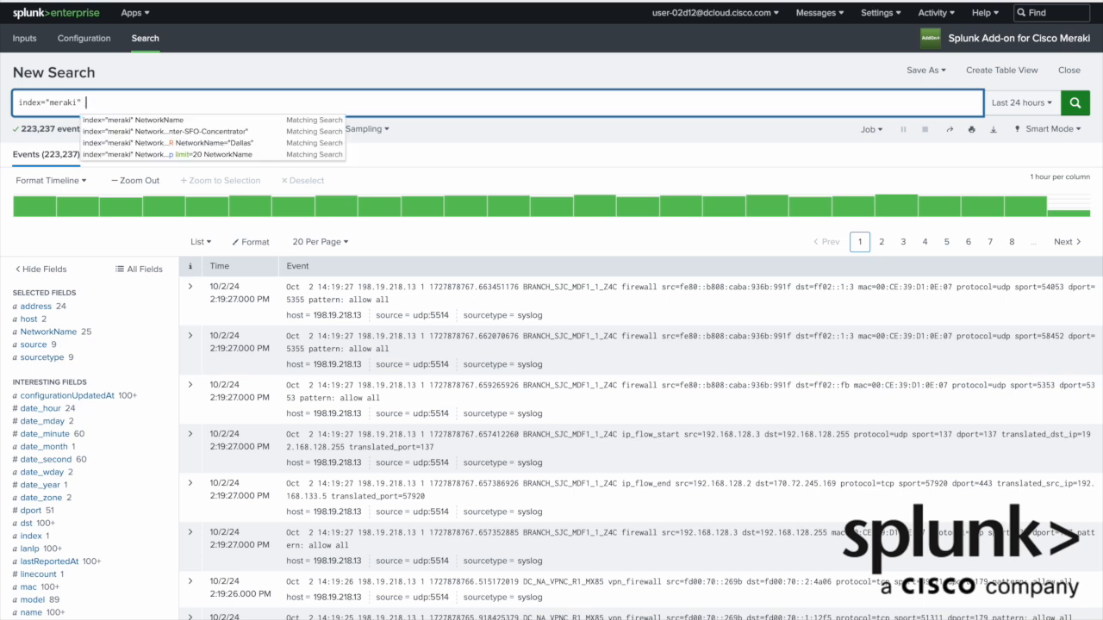
Step: Add networkname to the meraki query and inspect the first JSON event
type("networkname")
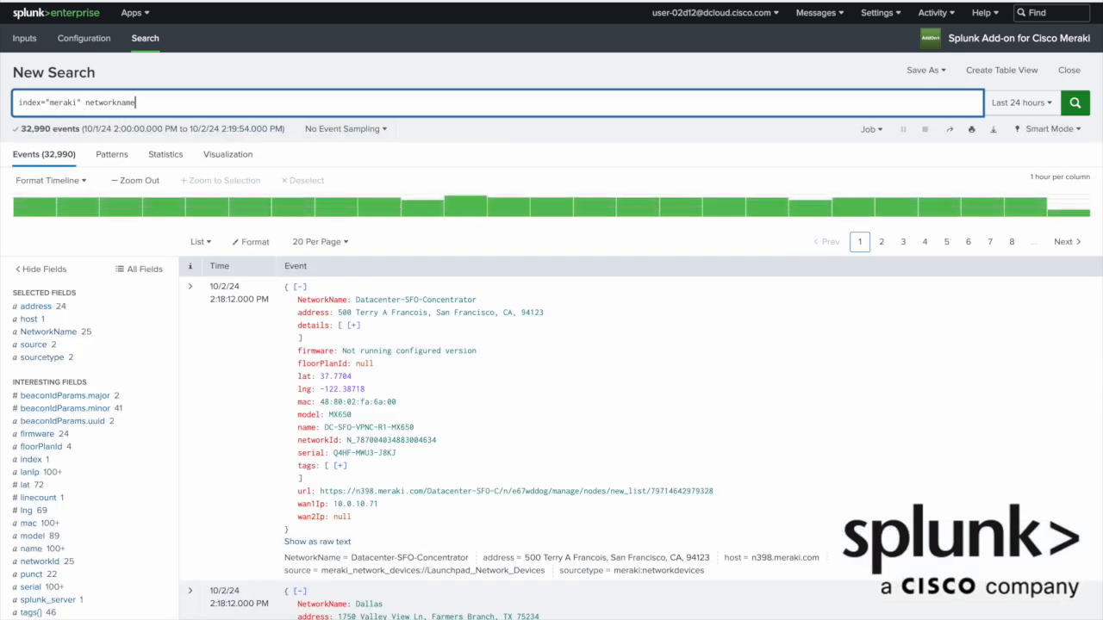
mouse_move(365, 344)
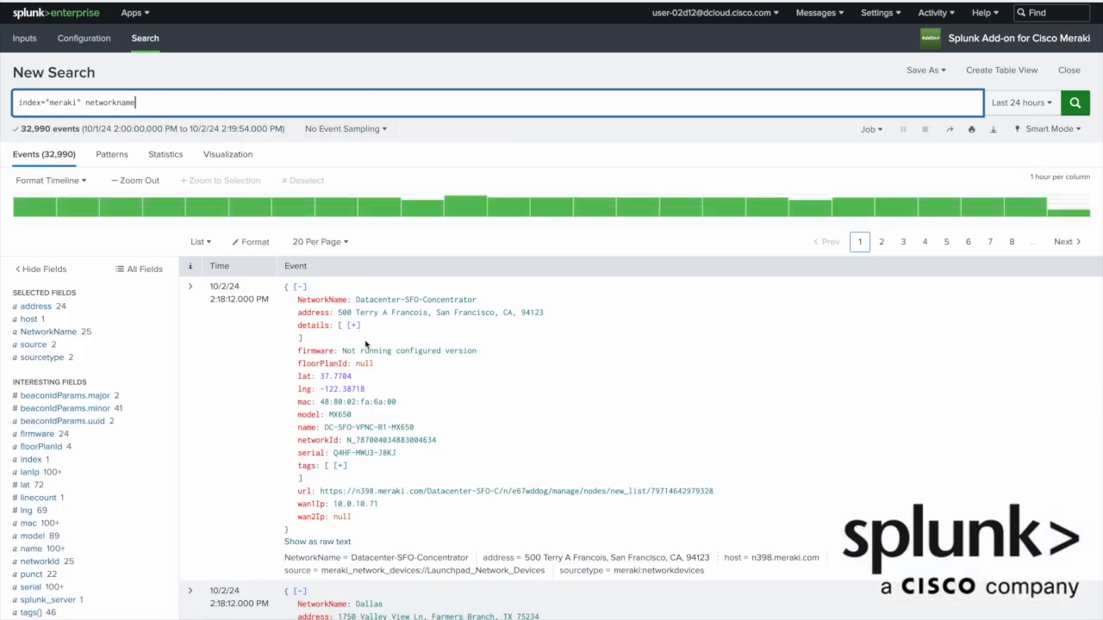
double_click(414, 299)
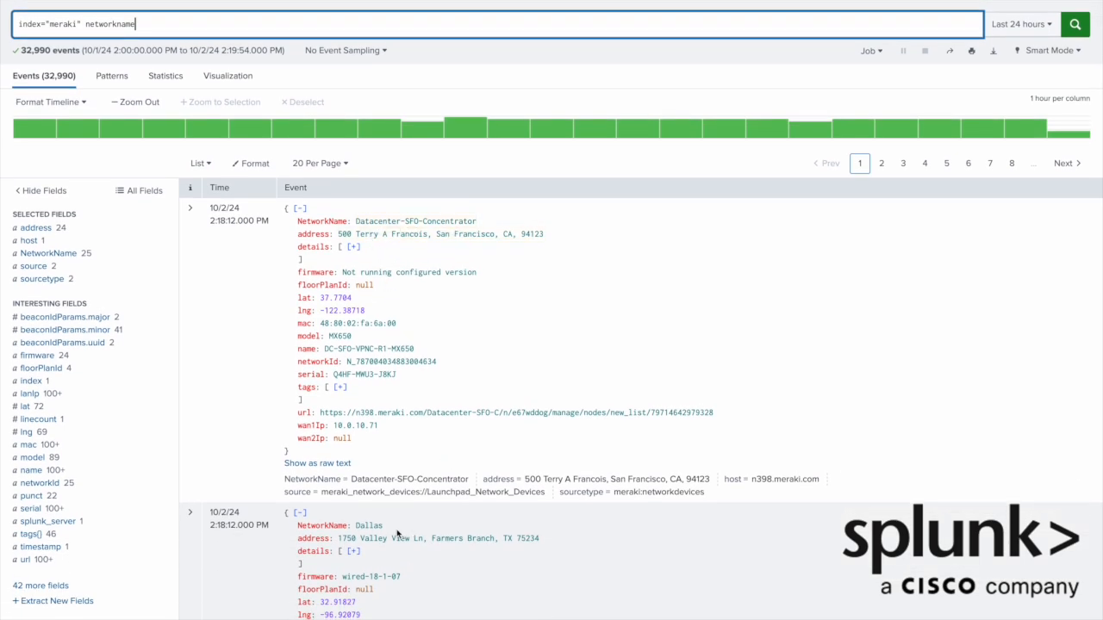
mouse_move(458, 324)
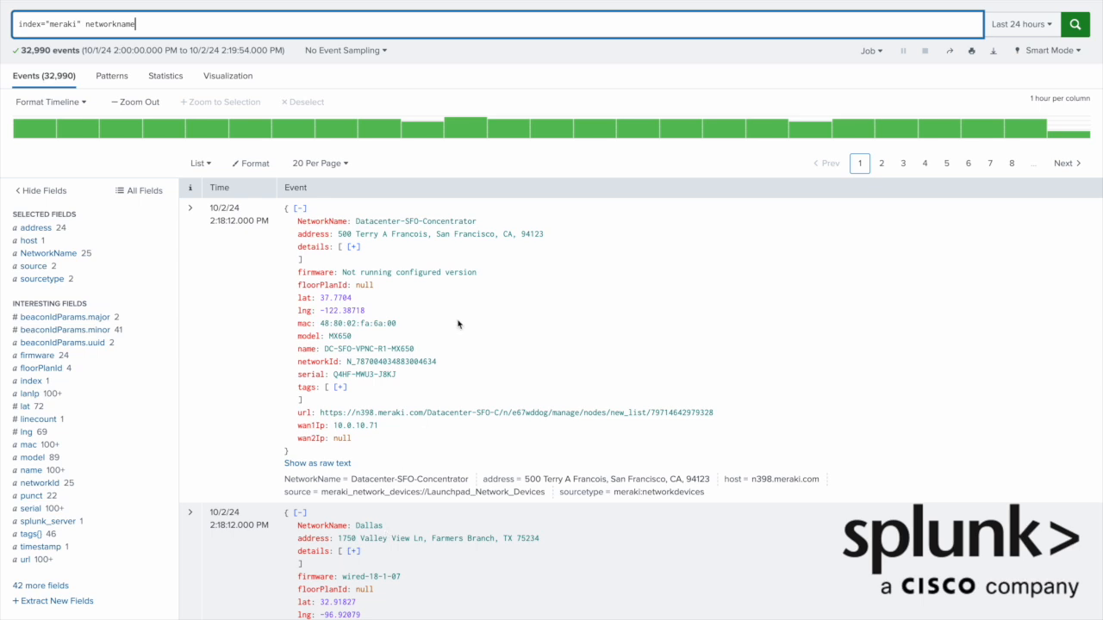
double_click(415, 220)
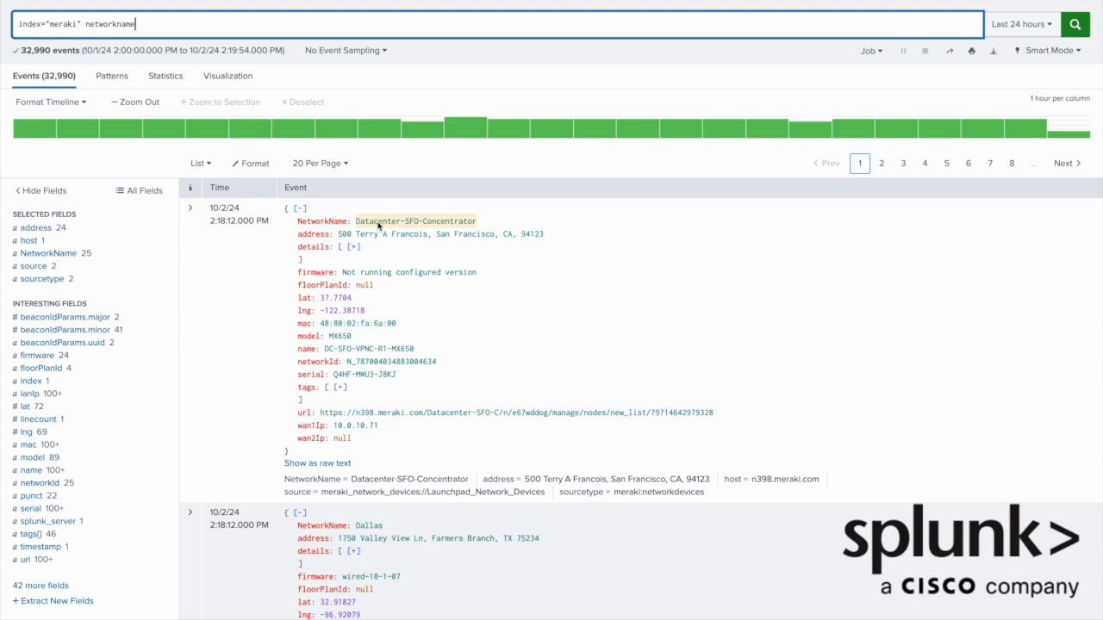
Step: Filter NetworkName to Datacenter-SFO-Concentrator OR Dallas, returning 388 events
left_click(415, 221)
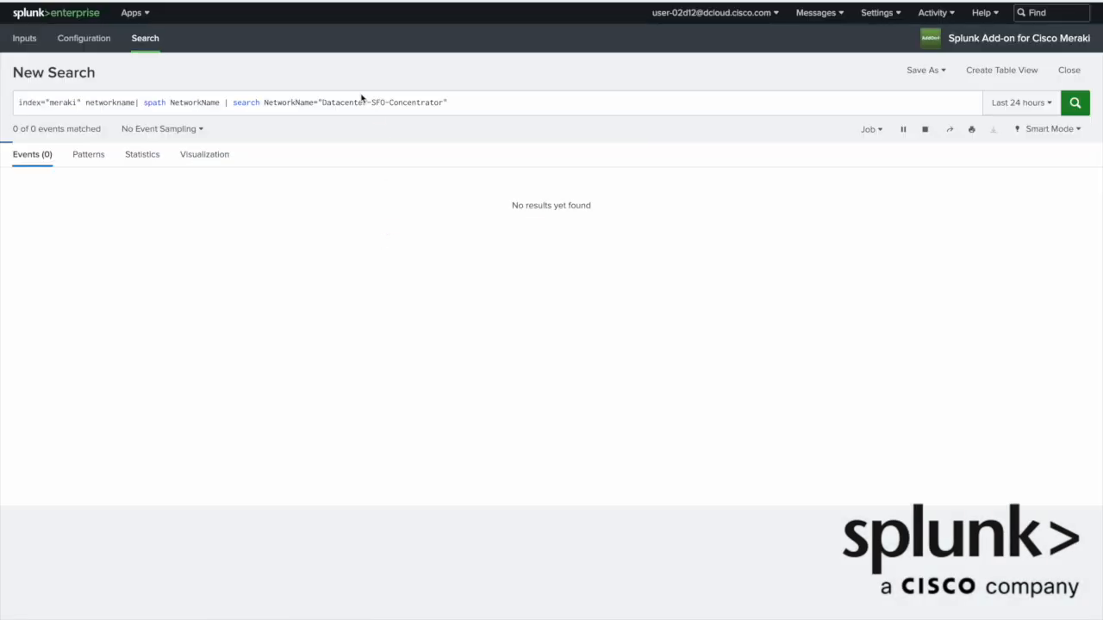
left_click(1075, 103)
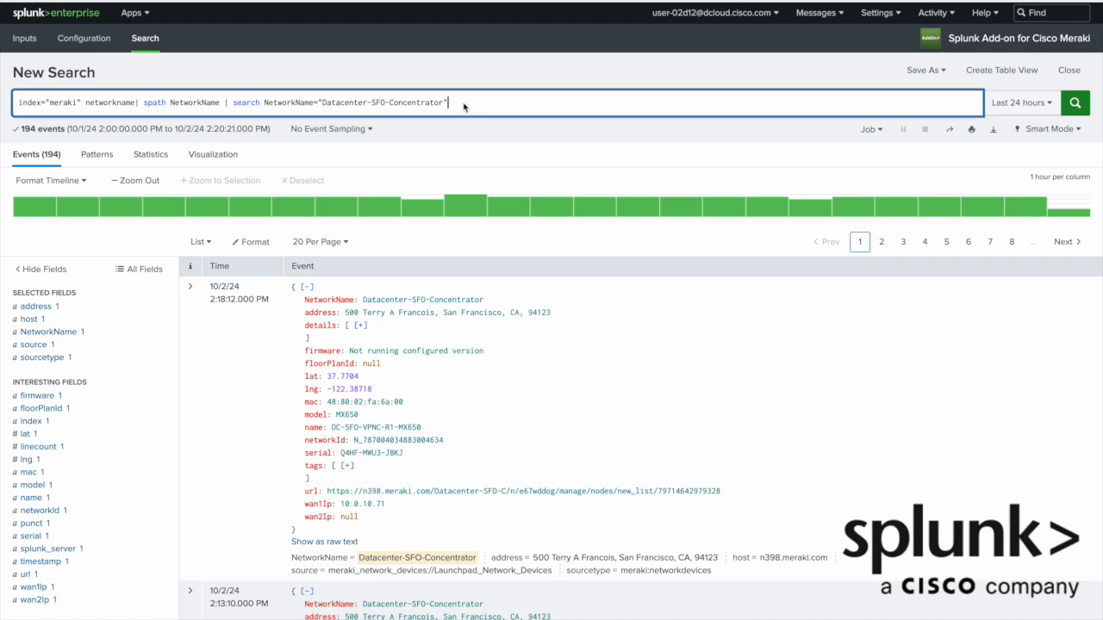
type("OR NetworkName=\"Dallas")
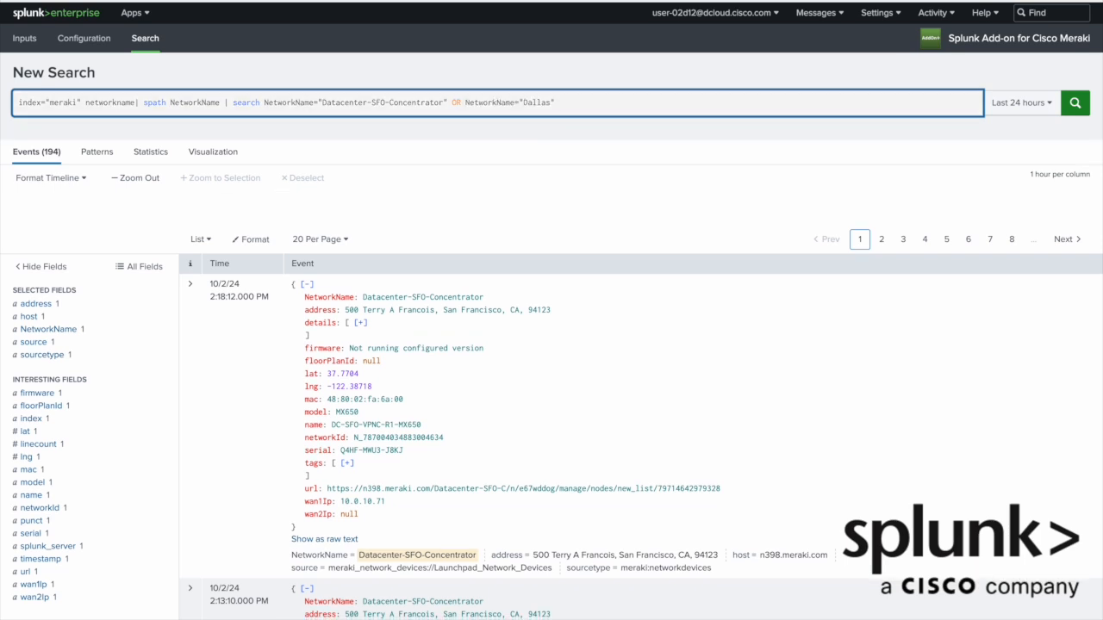
left_click(1075, 103)
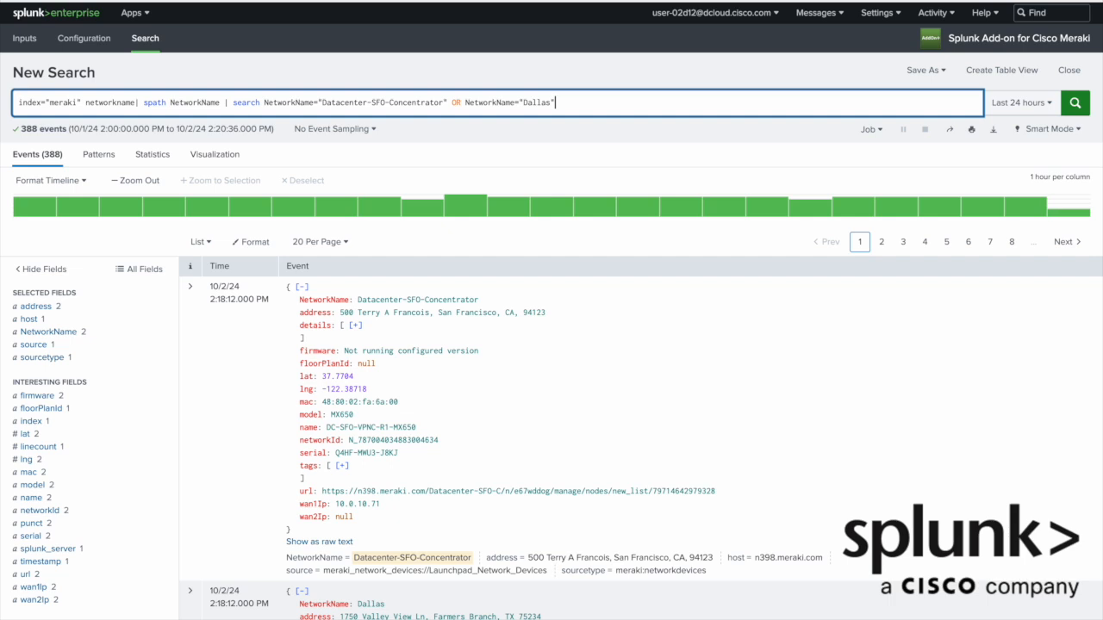
left_click(1021, 102)
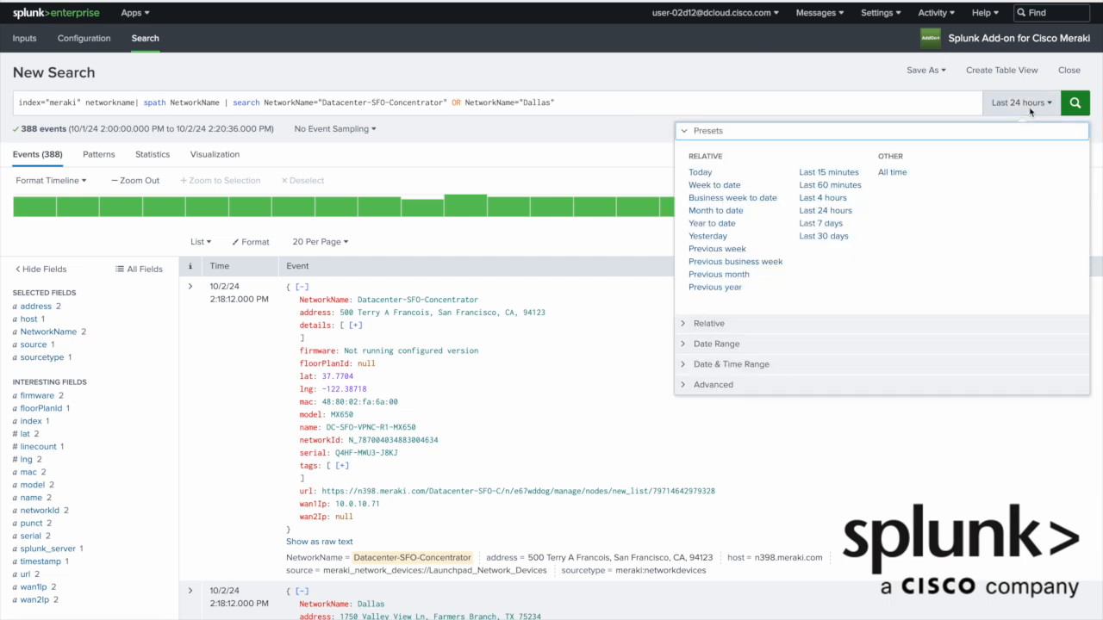
Step: Set the time range to Last 7 days and trim the query to index="meraki" networkname
left_click(1020, 102)
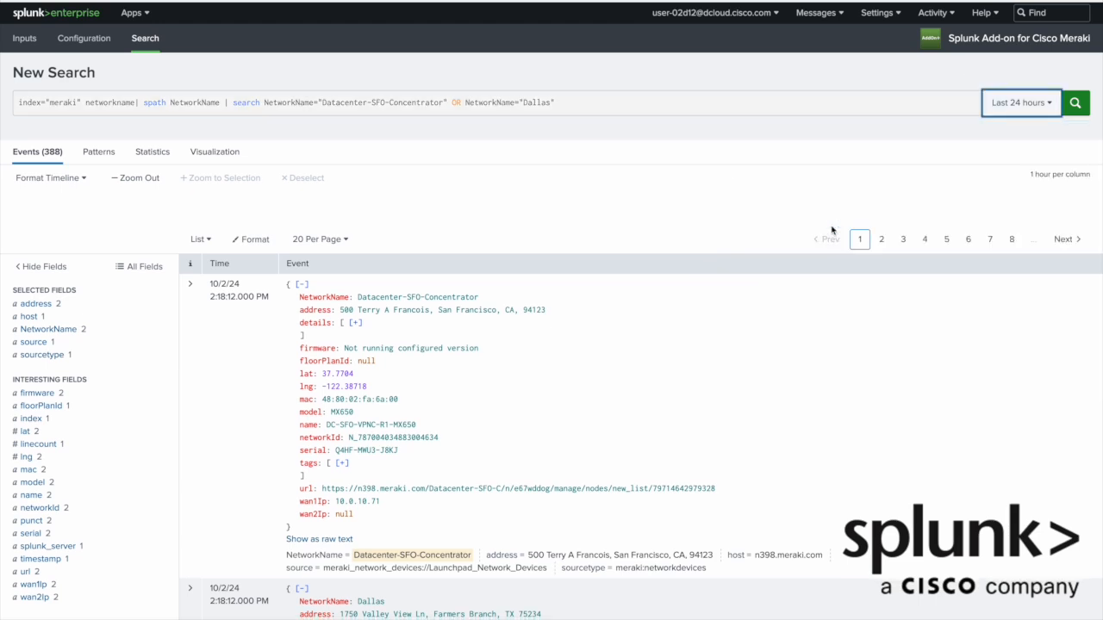
left_click(1021, 102)
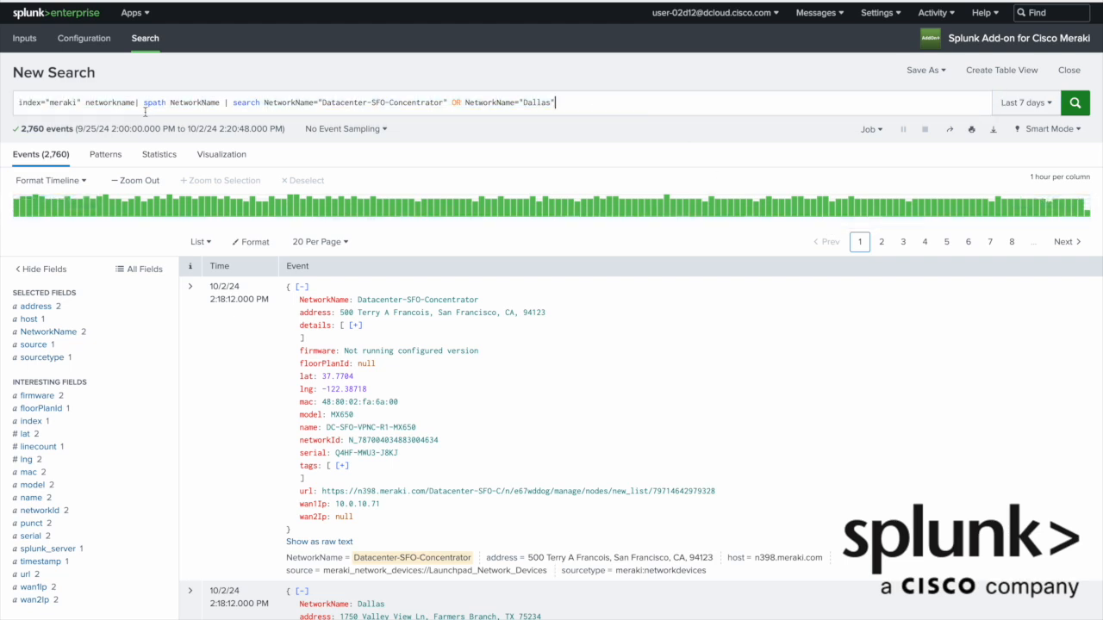
left_click(137, 102)
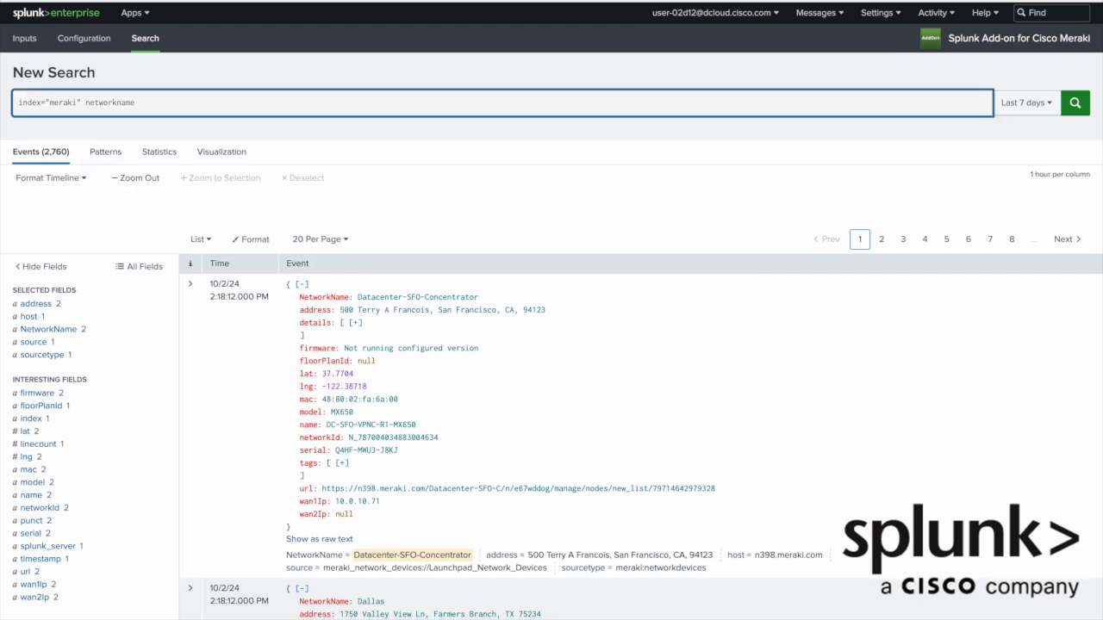
Step: Run the seven-day networkname search and show NetworkName top values, led by San Francisco
left_click(1074, 102)
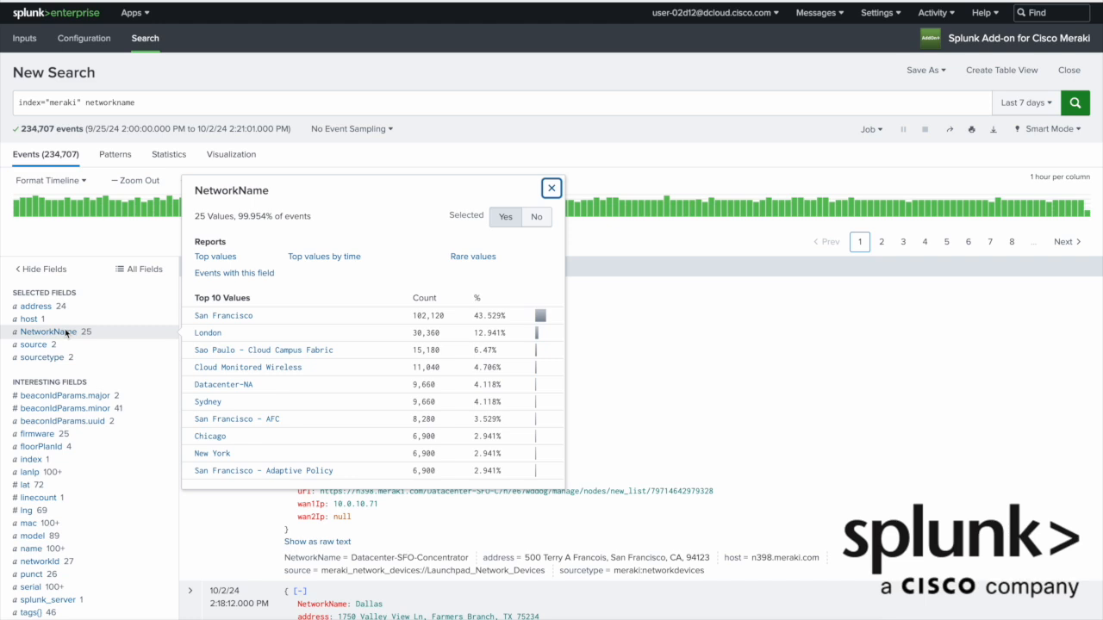
left_click(216, 256)
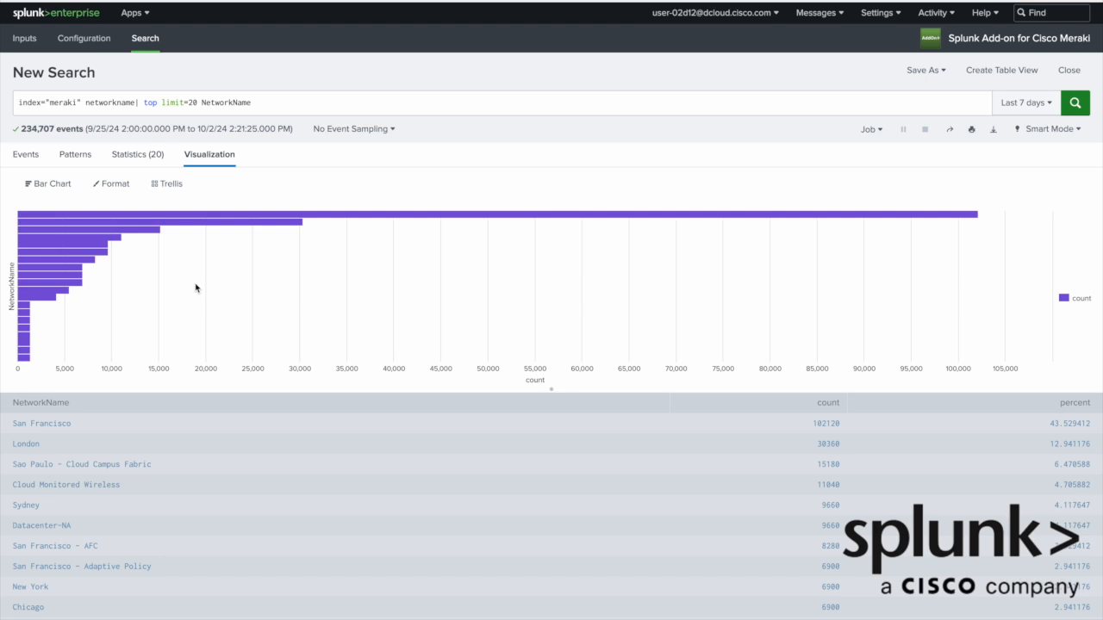
Step: Change the top-20 NetworkName visualization from a bar chart to a pie chart
left_click(48, 183)
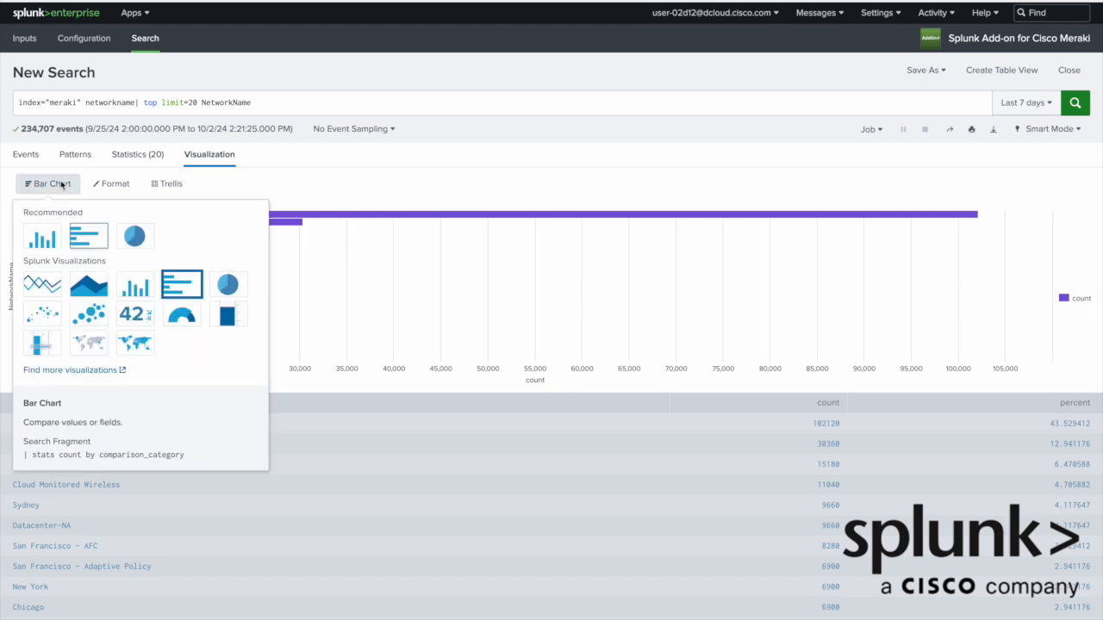
left_click(134, 236)
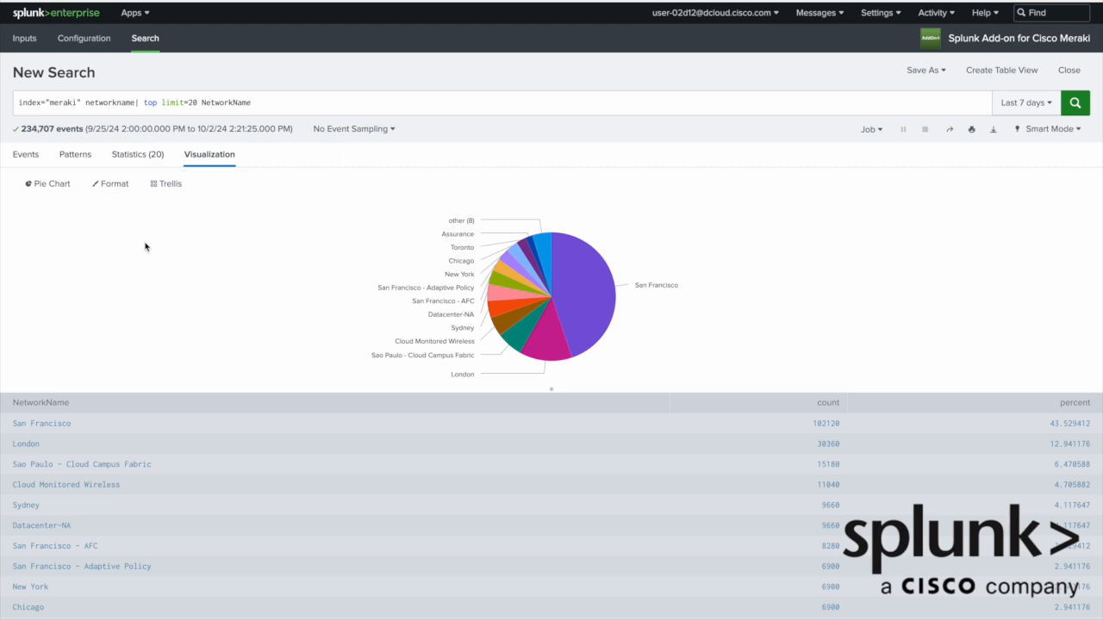
left_click(922, 70)
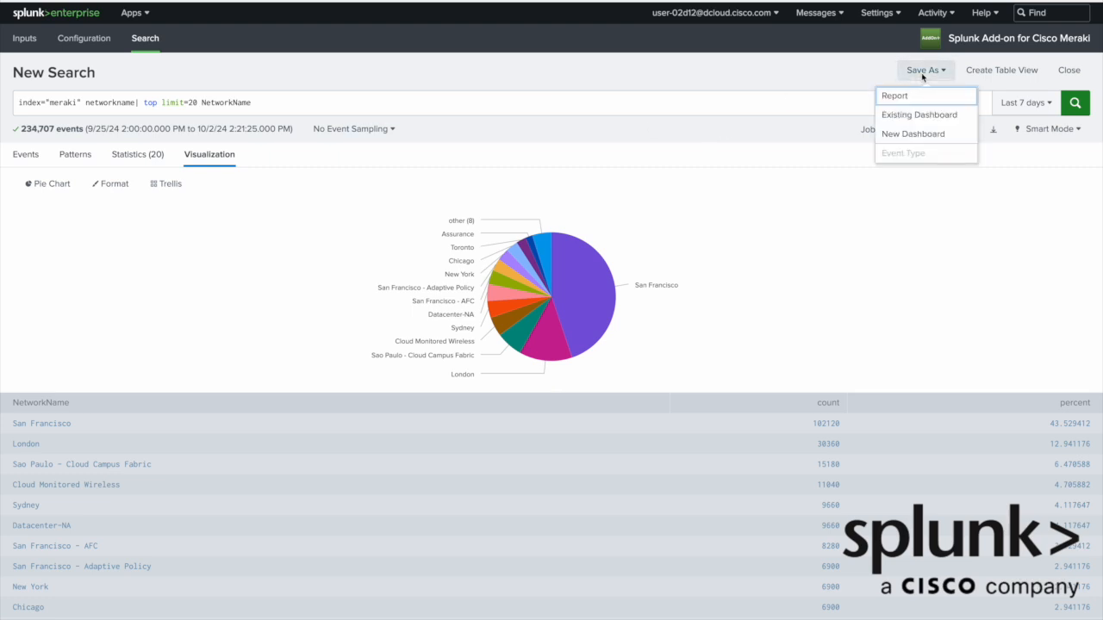
mouse_move(912, 133)
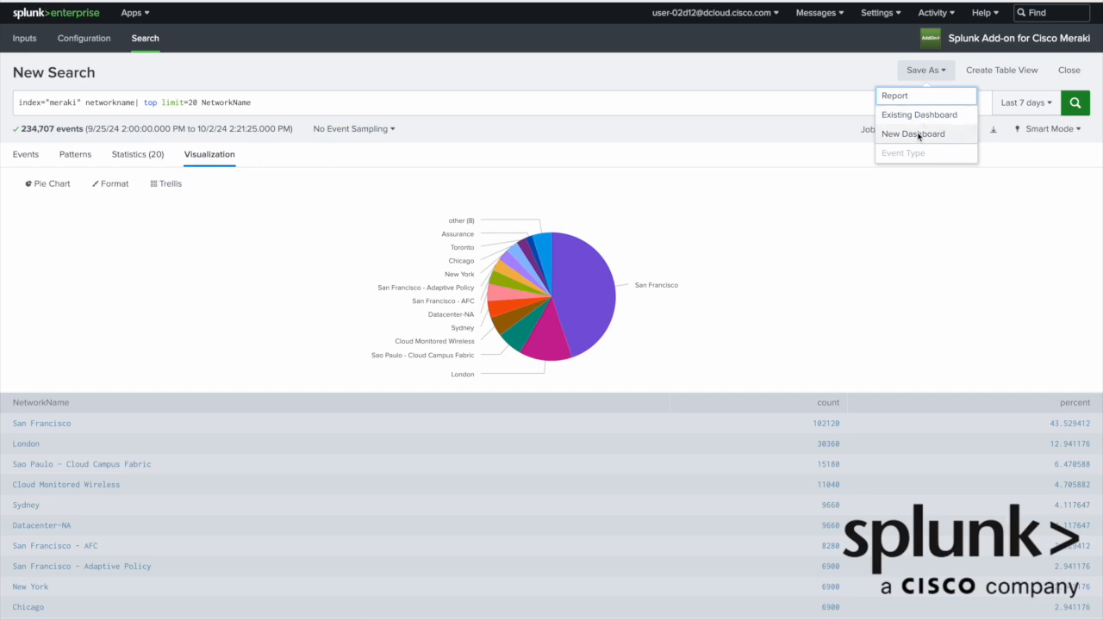
left_click(912, 133)
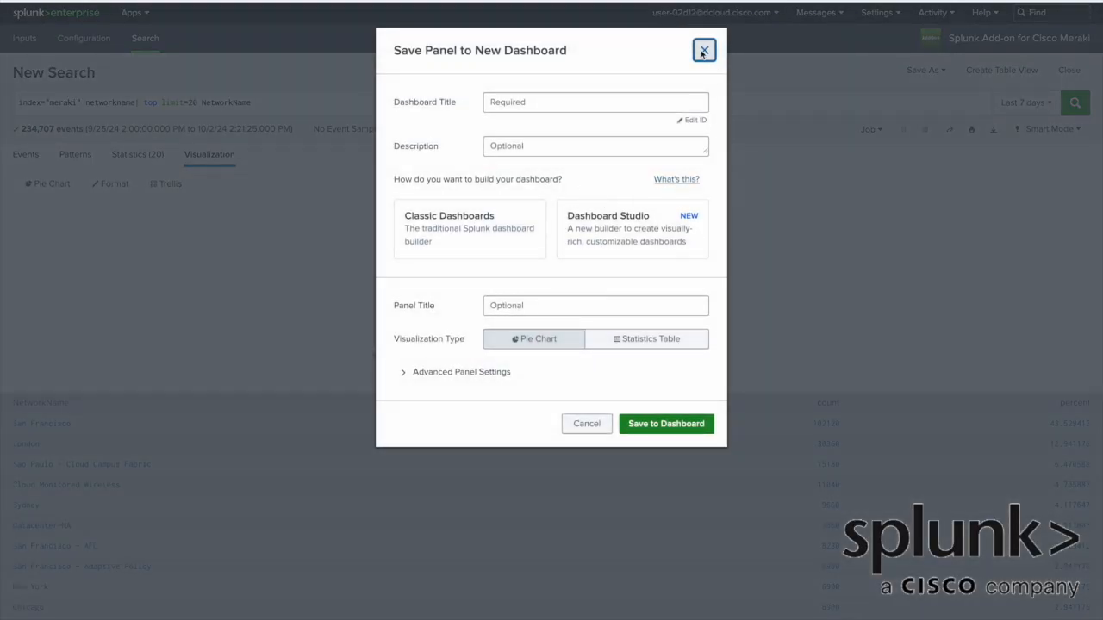
left_click(703, 50)
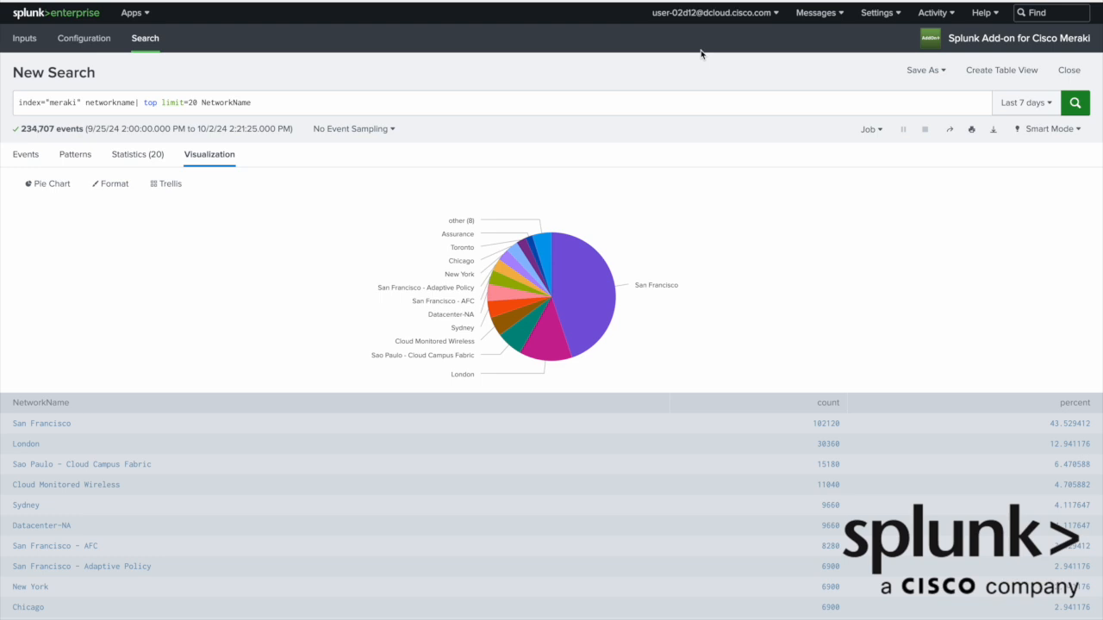